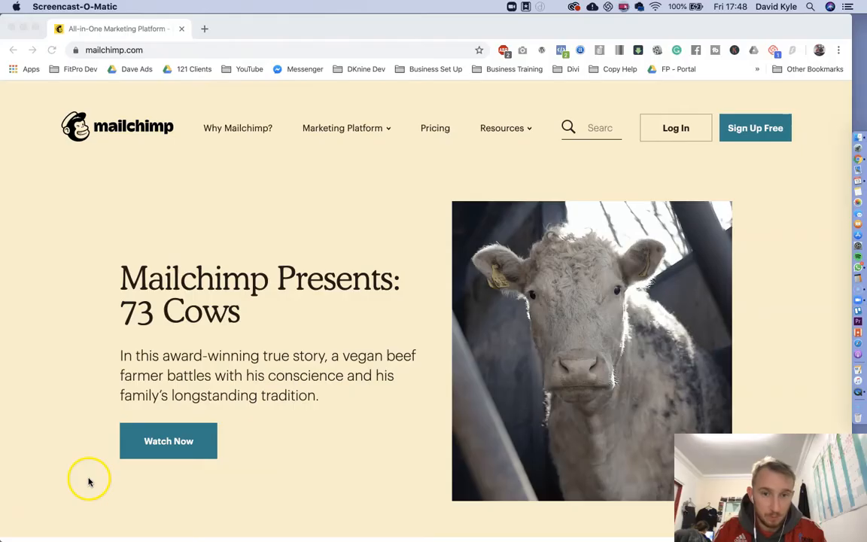
mouse_move(112, 30)
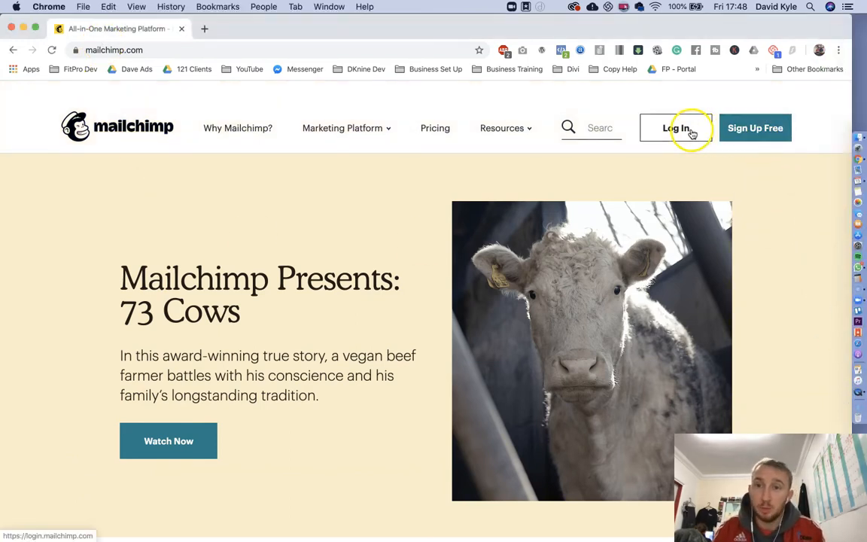
- Log in to Mailchimp with the saved username and password from the homepage
click(677, 126)
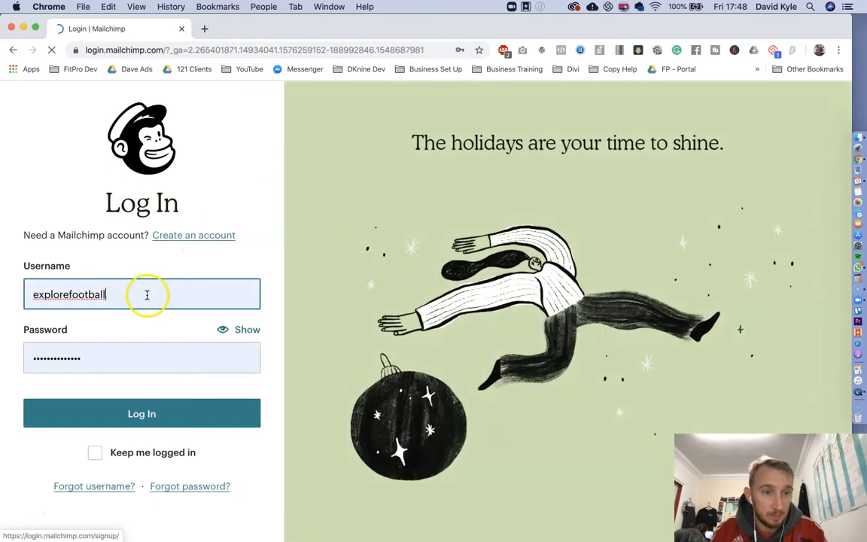
click(142, 413)
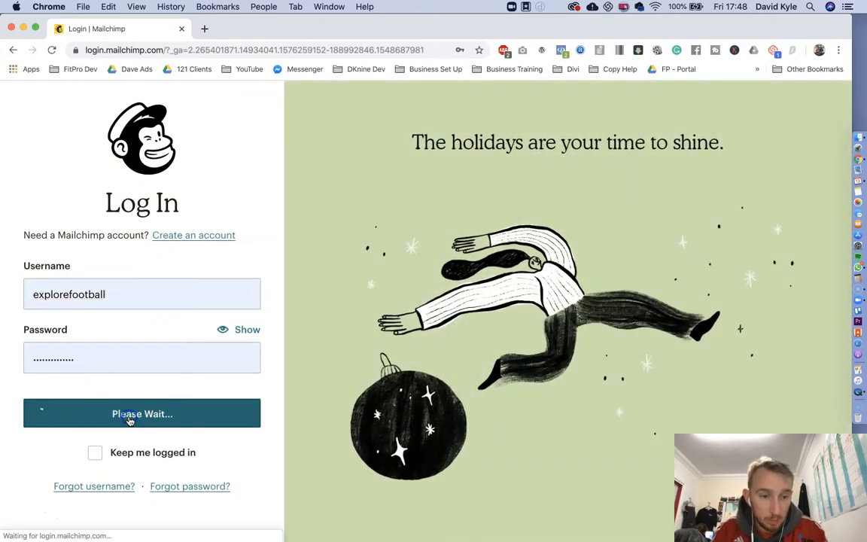
click(142, 413)
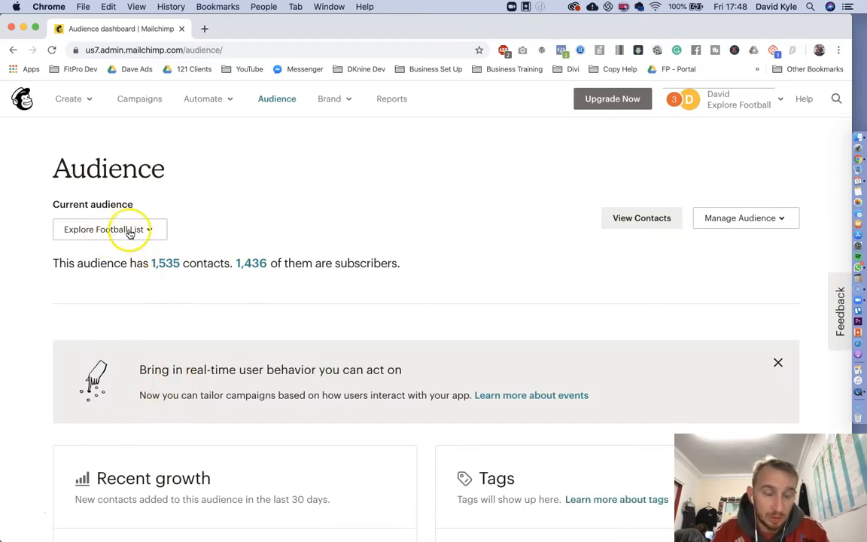
mouse_move(114, 238)
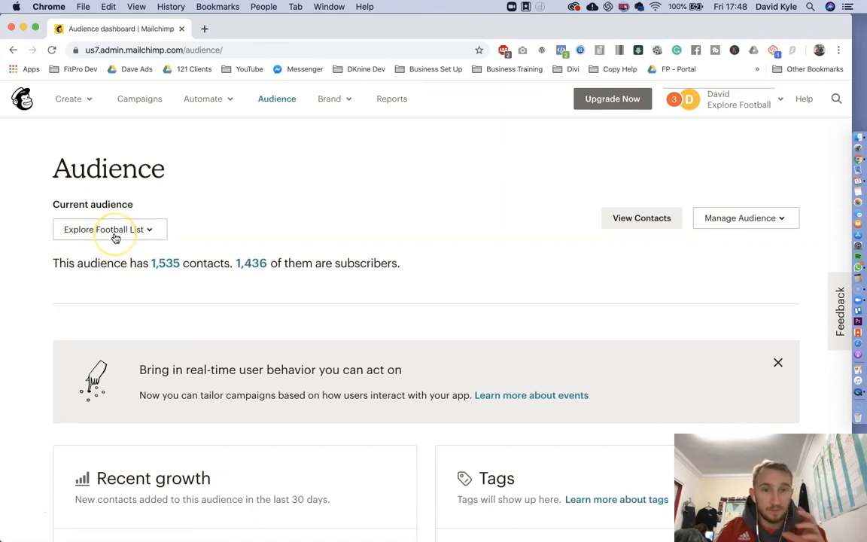
mouse_move(114, 235)
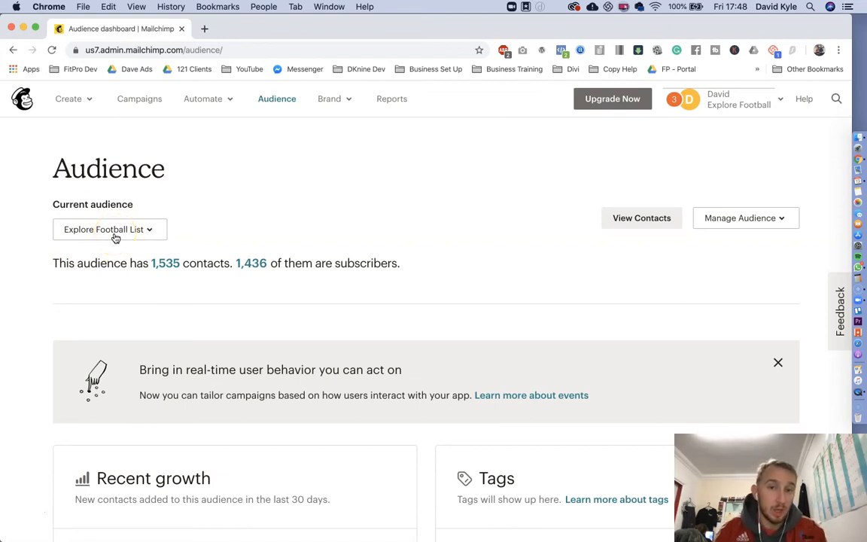
mouse_move(686, 244)
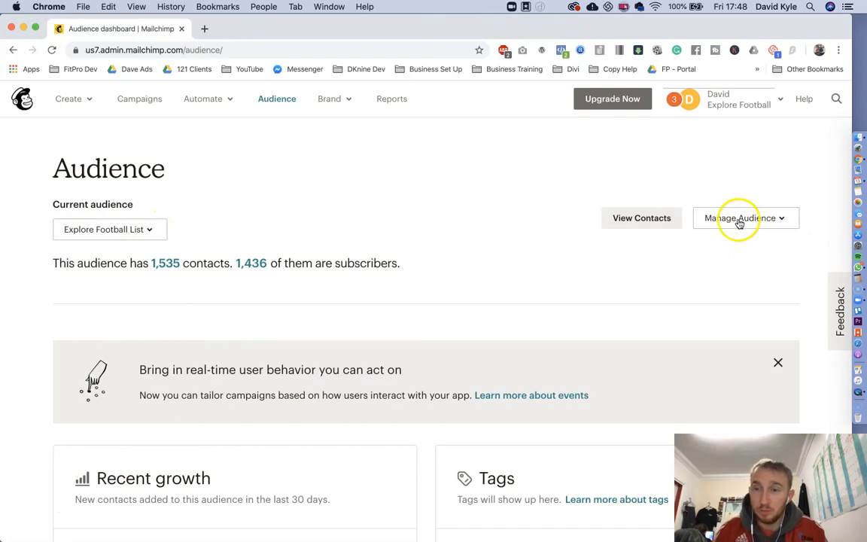
- Go to Explore Football List signup forms via Manage Audience and select Form builder
click(741, 217)
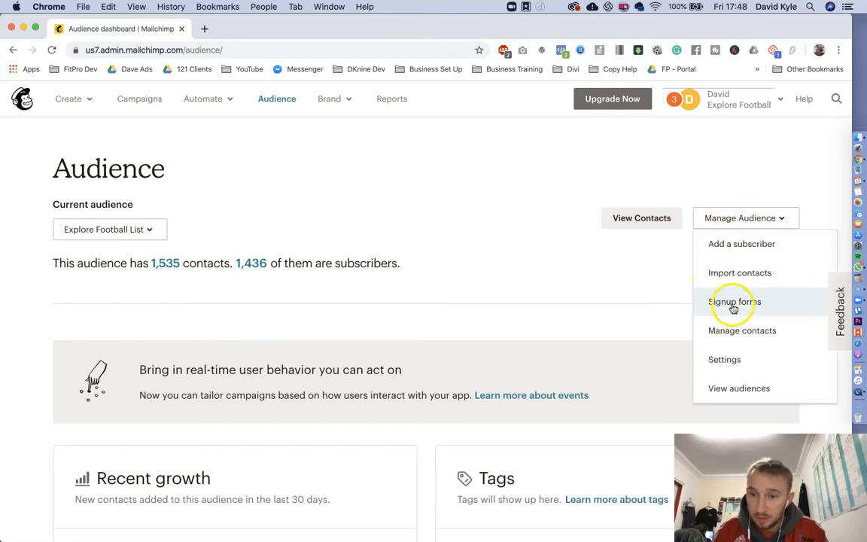
click(735, 301)
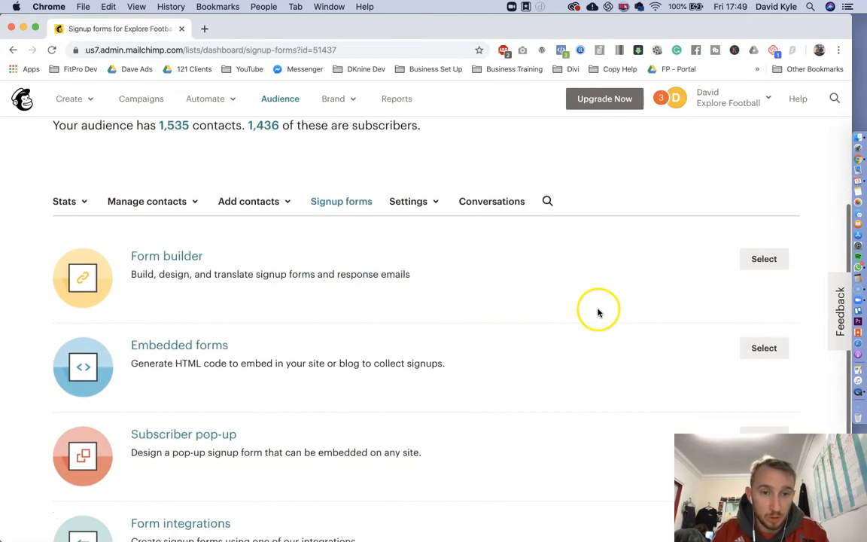
mouse_move(566, 307)
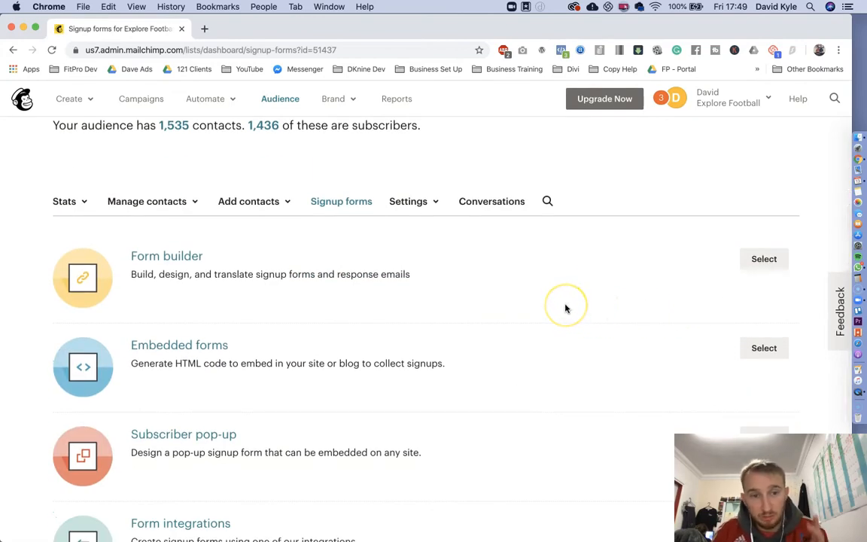
mouse_move(160, 262)
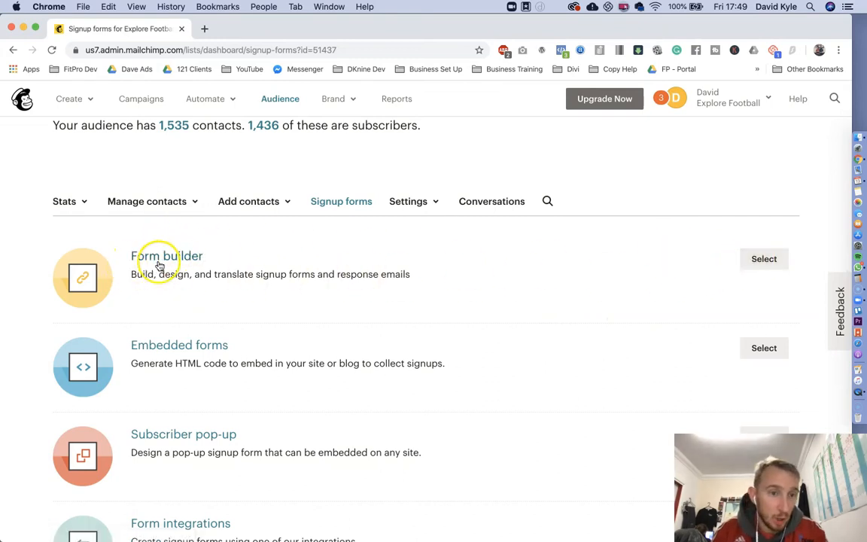
click(765, 259)
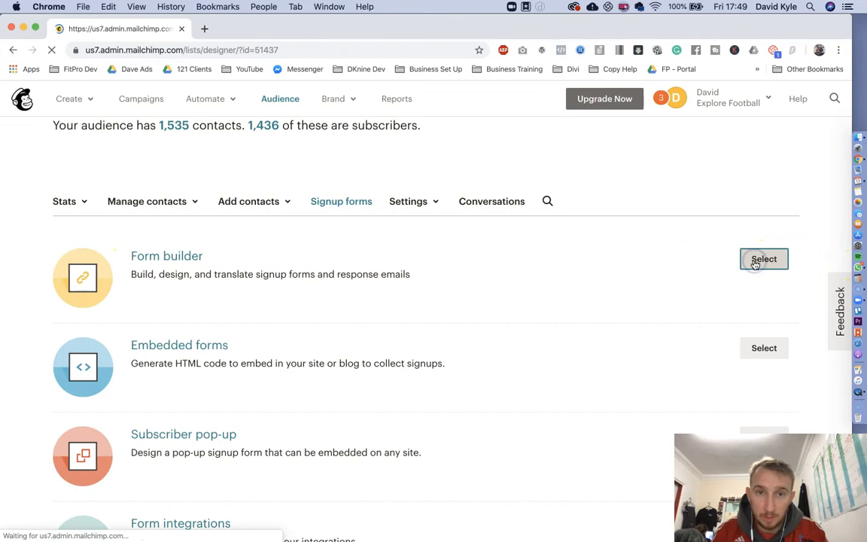
- Load the form builder and move down to the Build it tab with the Add a field panel
click(765, 259)
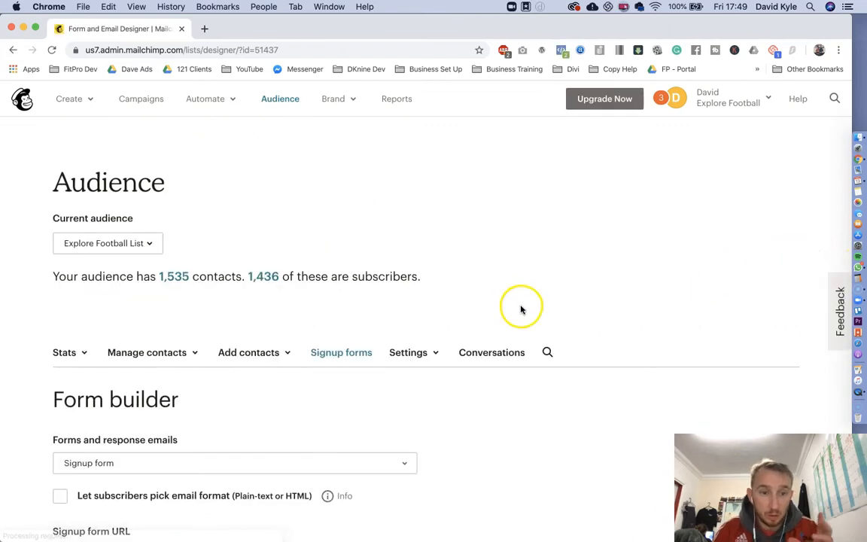
scroll(down, 3)
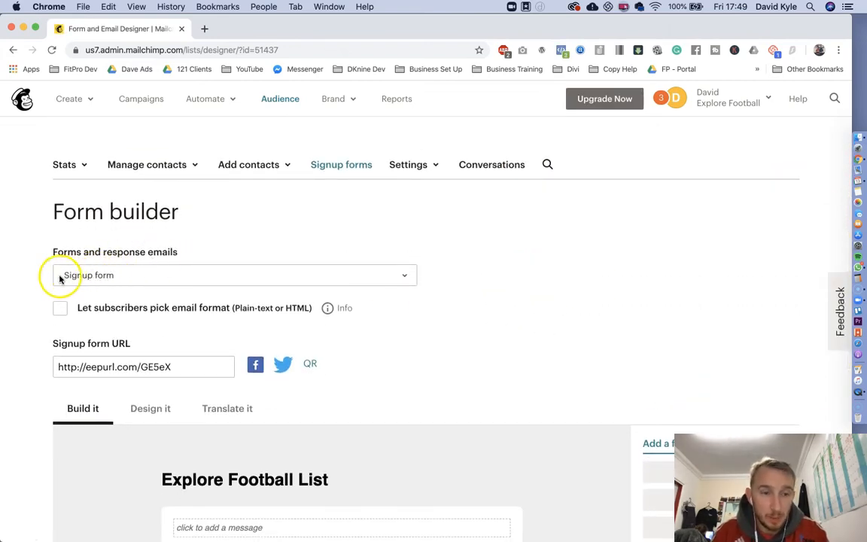
scroll(down, 3)
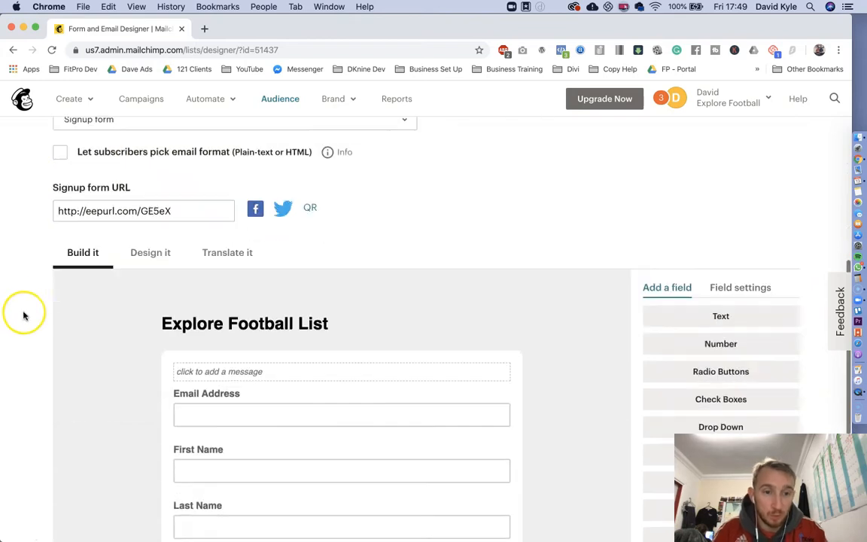
scroll(down, 3)
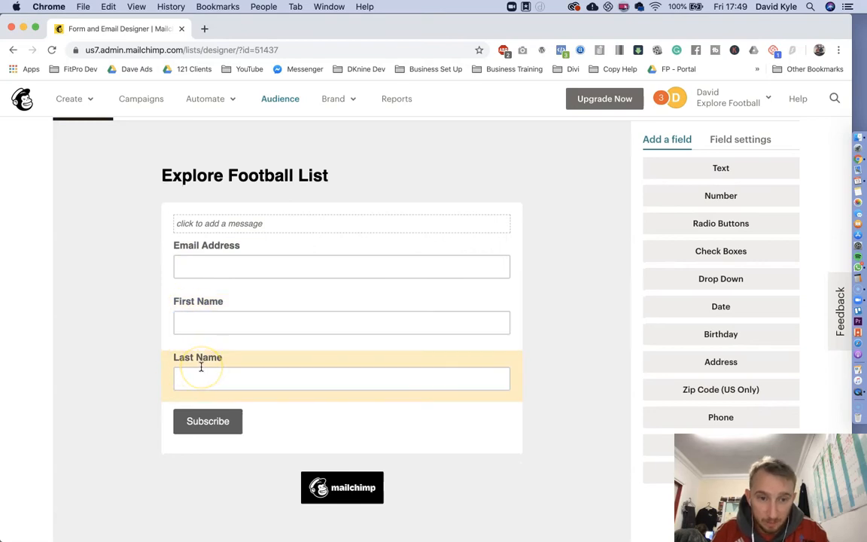
mouse_move(202, 380)
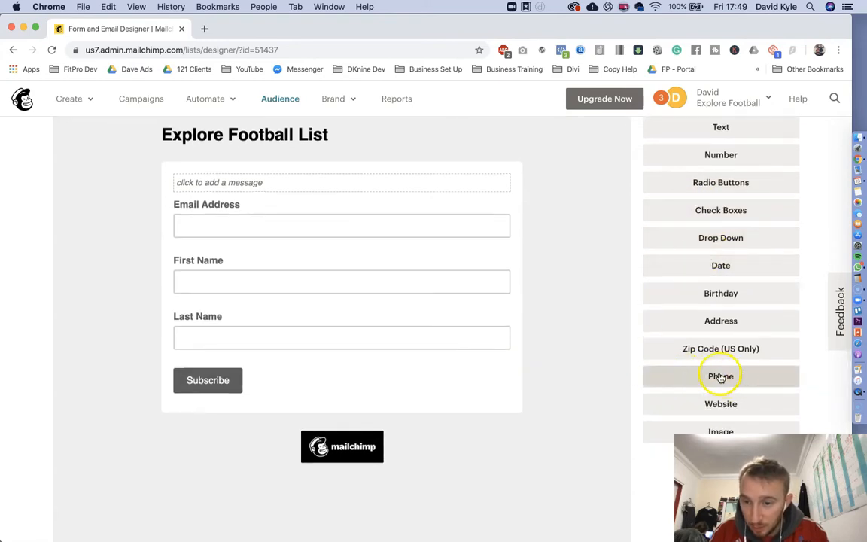
- Add a Phone Number field to the signup form and mark it as a required field
click(719, 377)
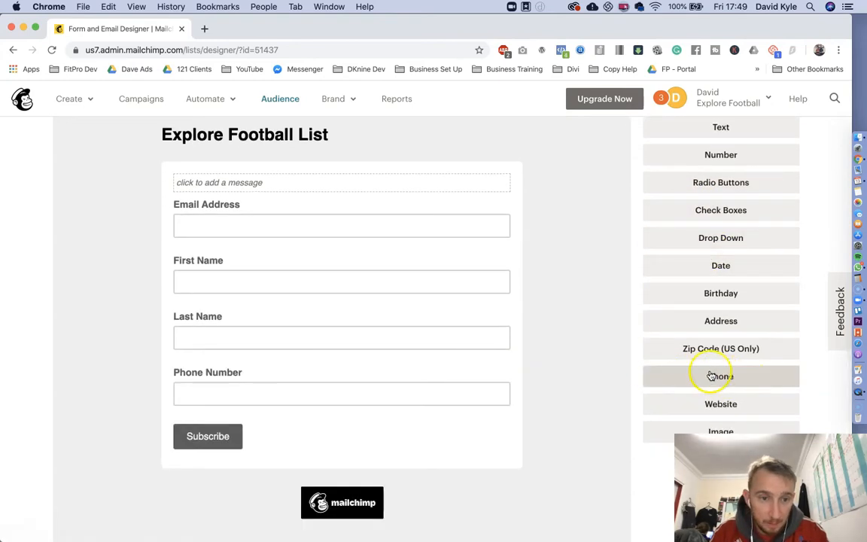
click(341, 380)
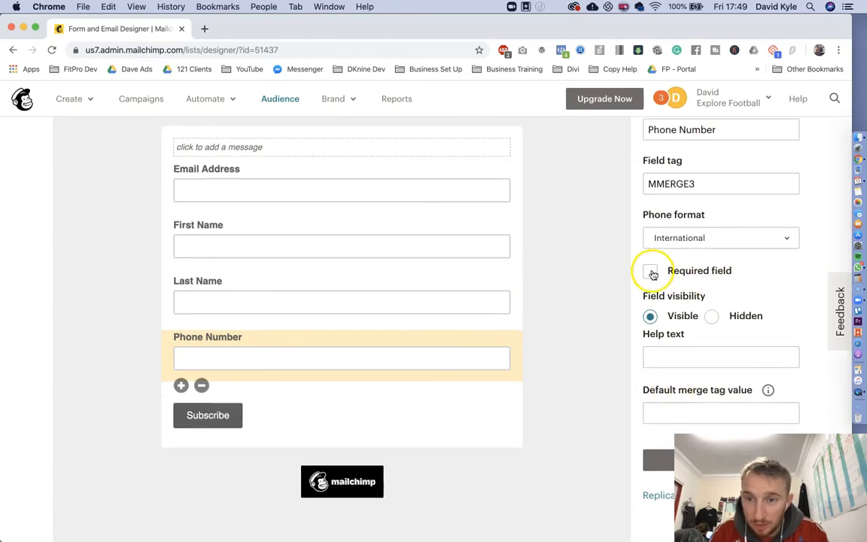
click(650, 271)
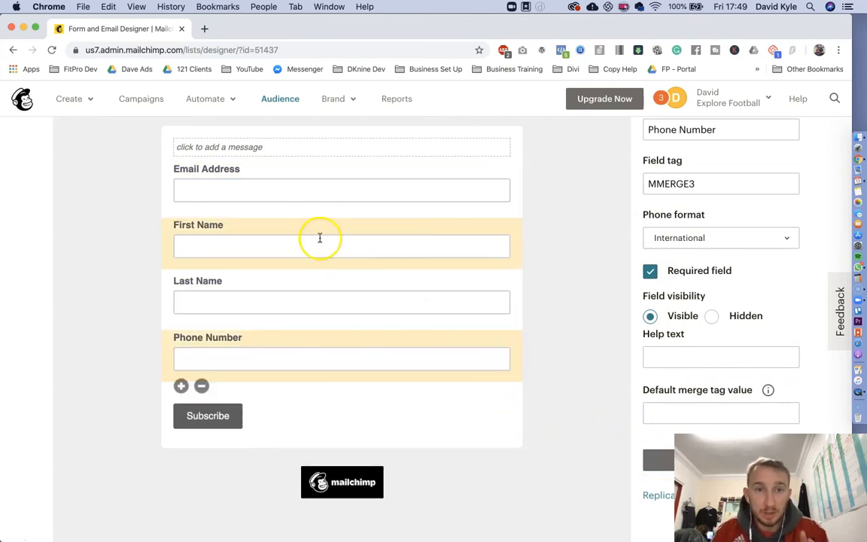
mouse_move(319, 259)
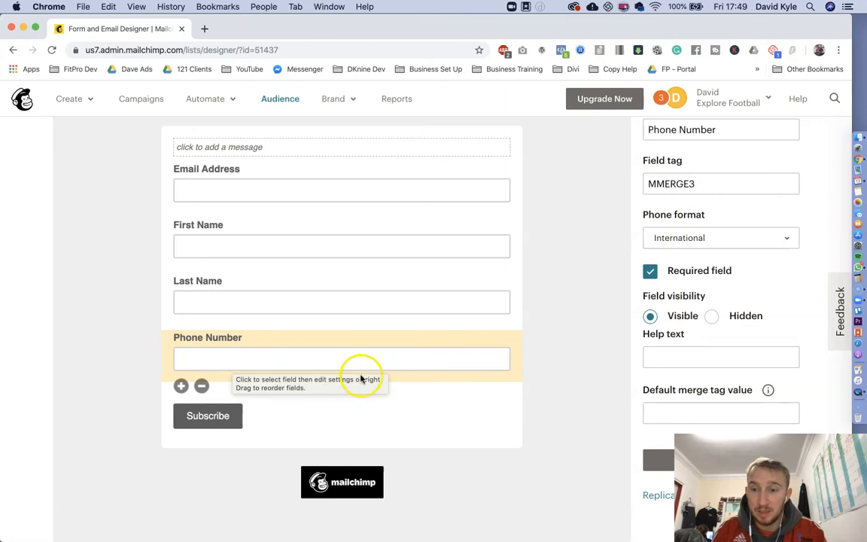
scroll(up, 3)
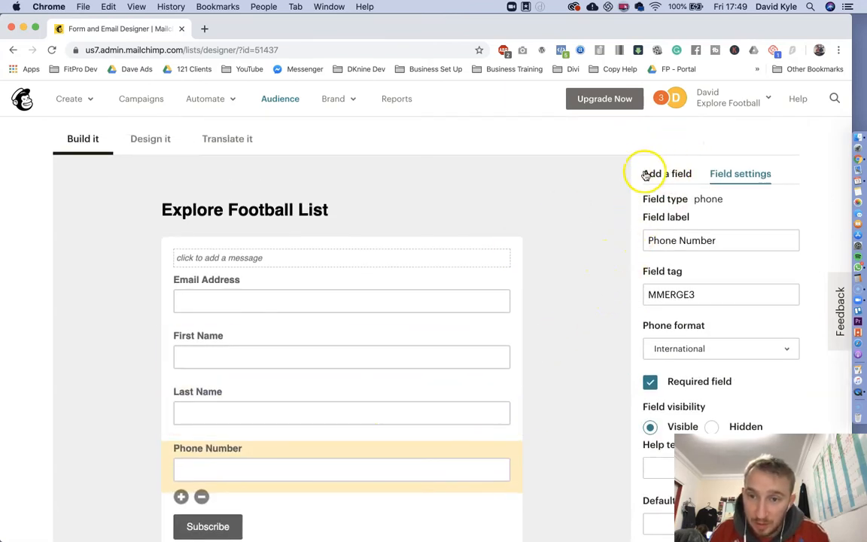
- Insert a new untitled Text field below Phone Number from the Add a field list
click(667, 174)
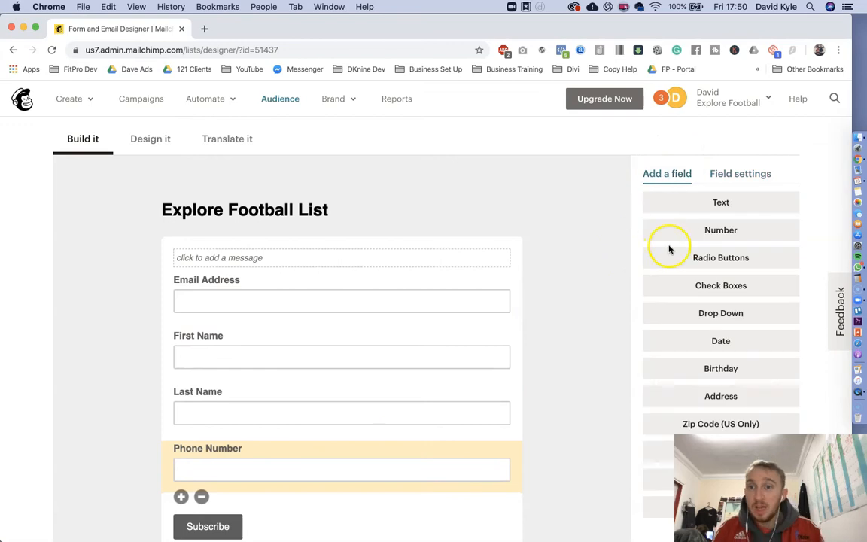
scroll(down, 3)
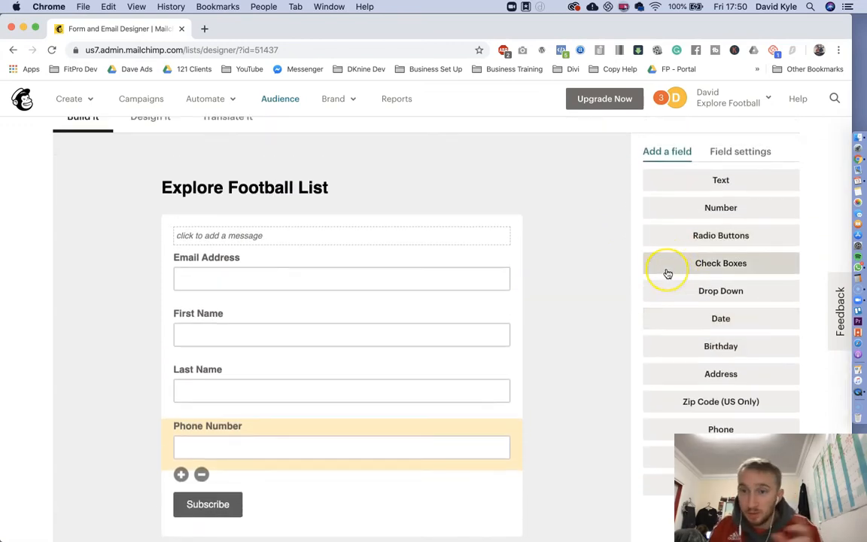
mouse_move(702, 290)
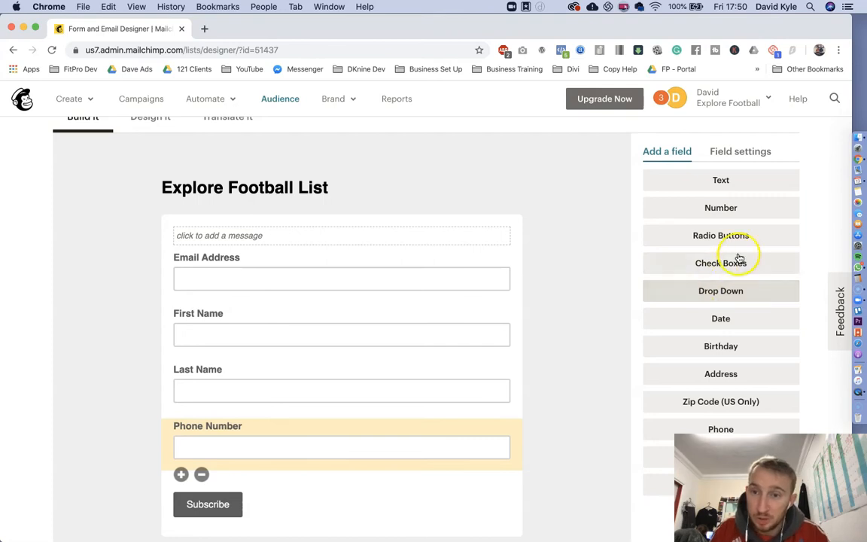
click(720, 179)
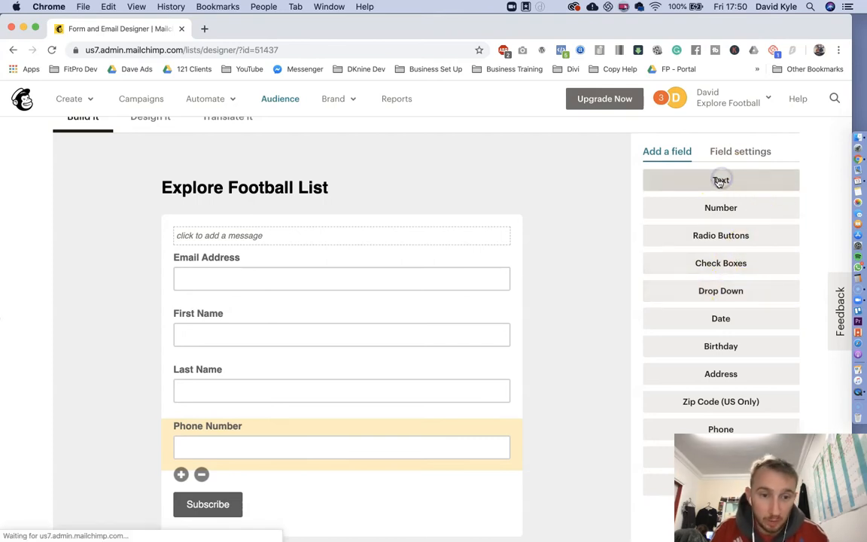
click(719, 180)
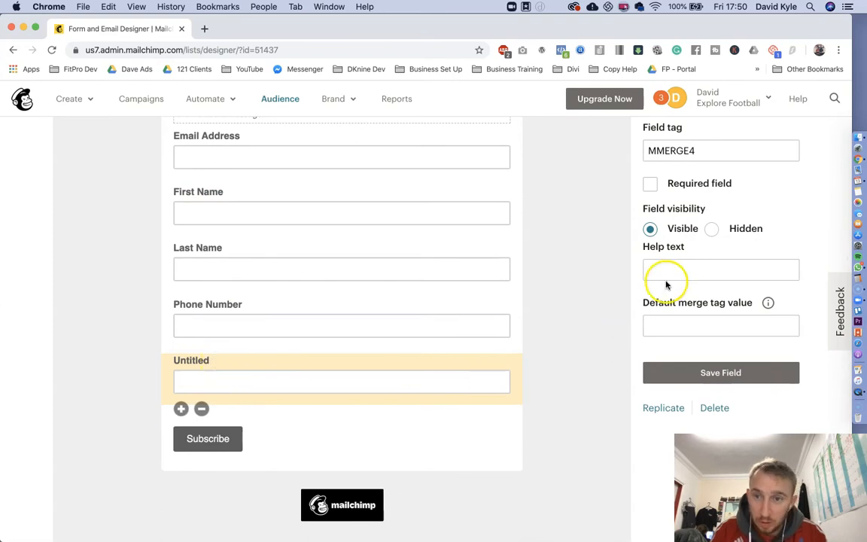
- Replace the Untitled field label with 'Best Friends Name?'
scroll(up, 3)
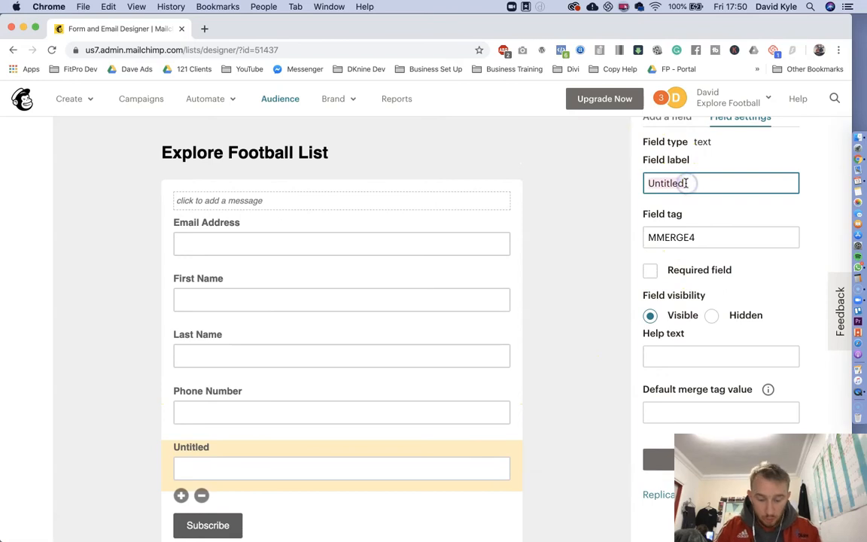
text(Best)
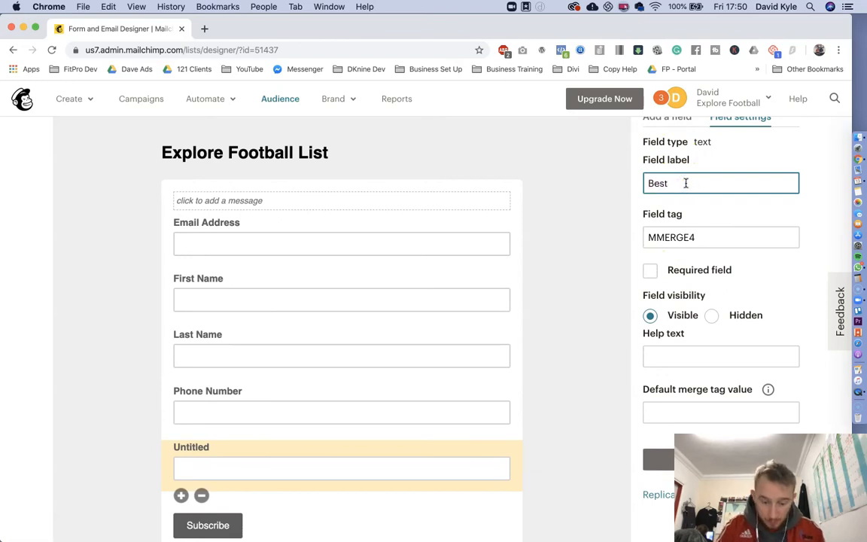
text(Frie)
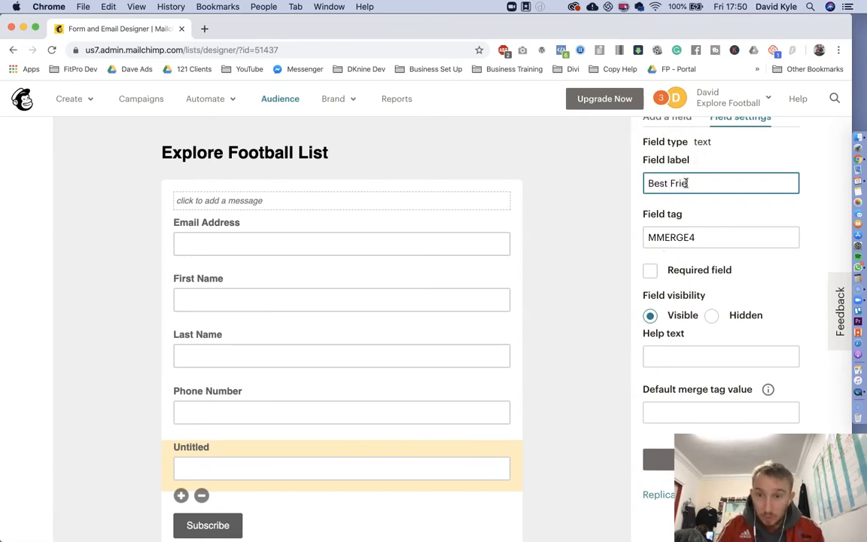
text(nds Name)
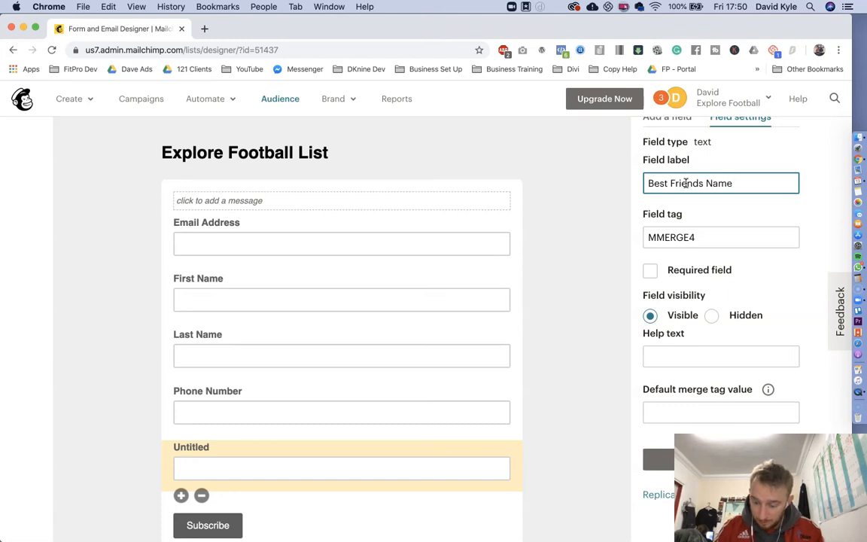
scroll(down, 3)
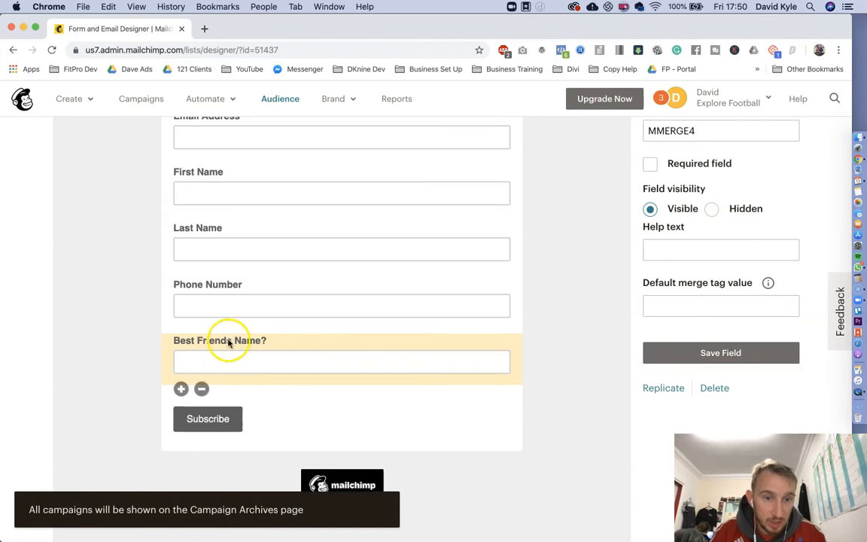
scroll(up, 3)
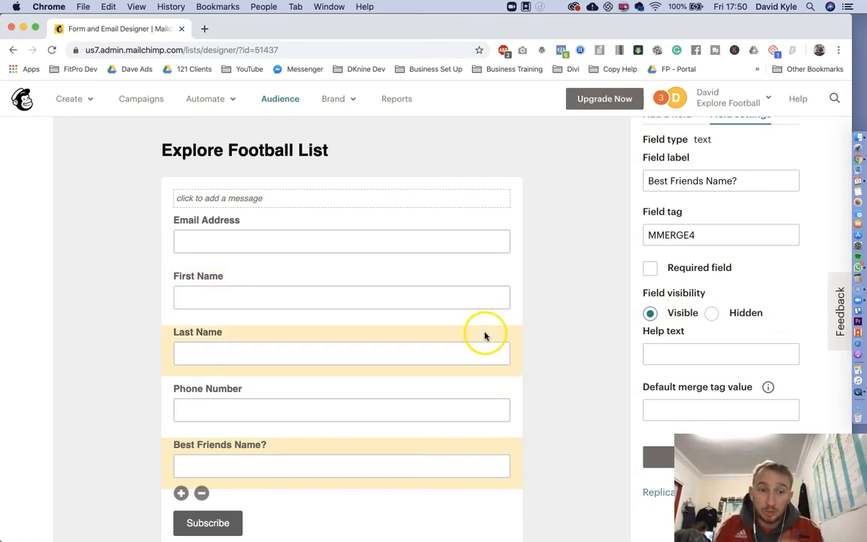
mouse_move(438, 379)
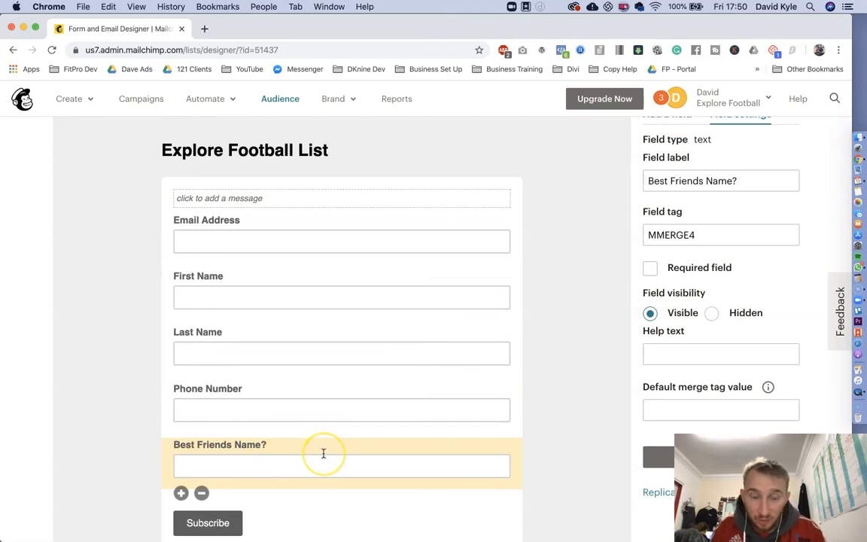
mouse_move(324, 454)
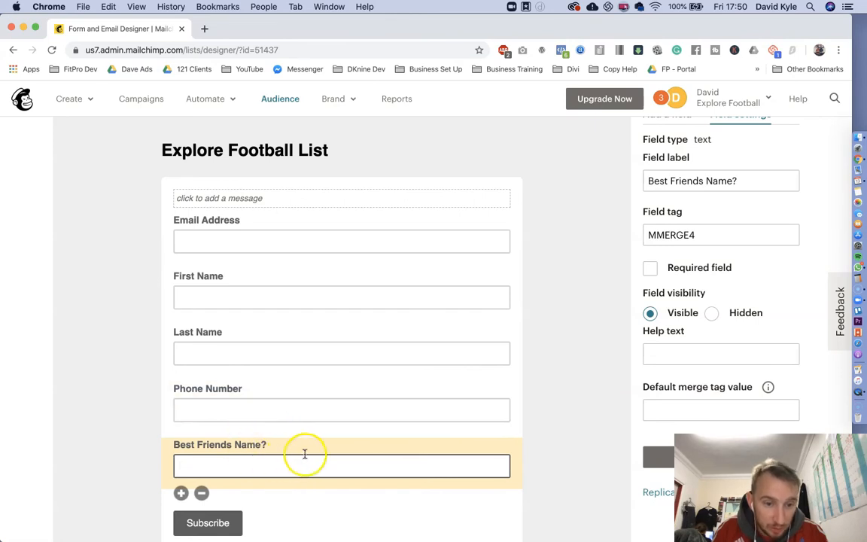
- Remove the Best Friends Name? field and enter DELETE in the confirmation dialog
click(201, 494)
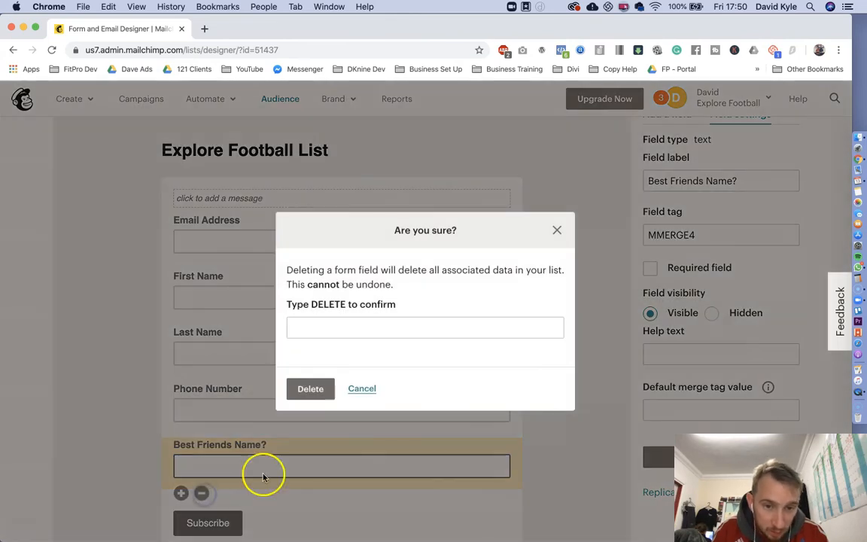
text(DELETE)
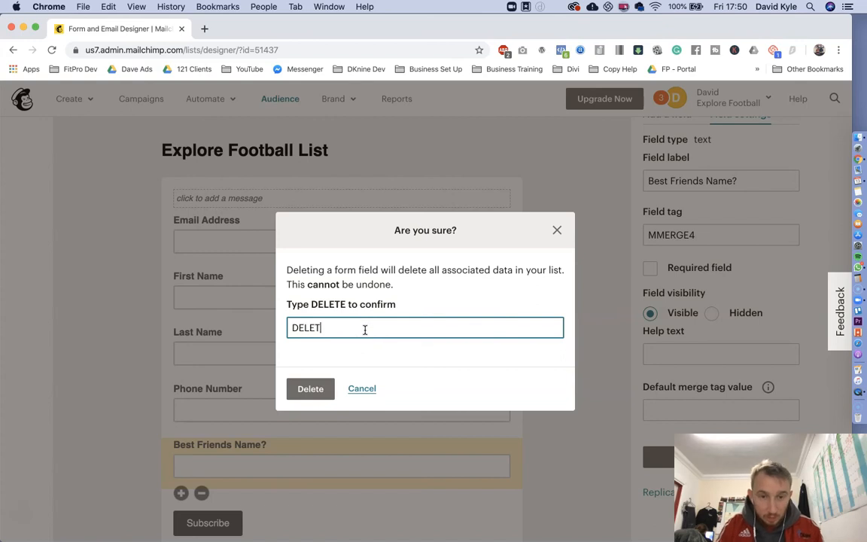